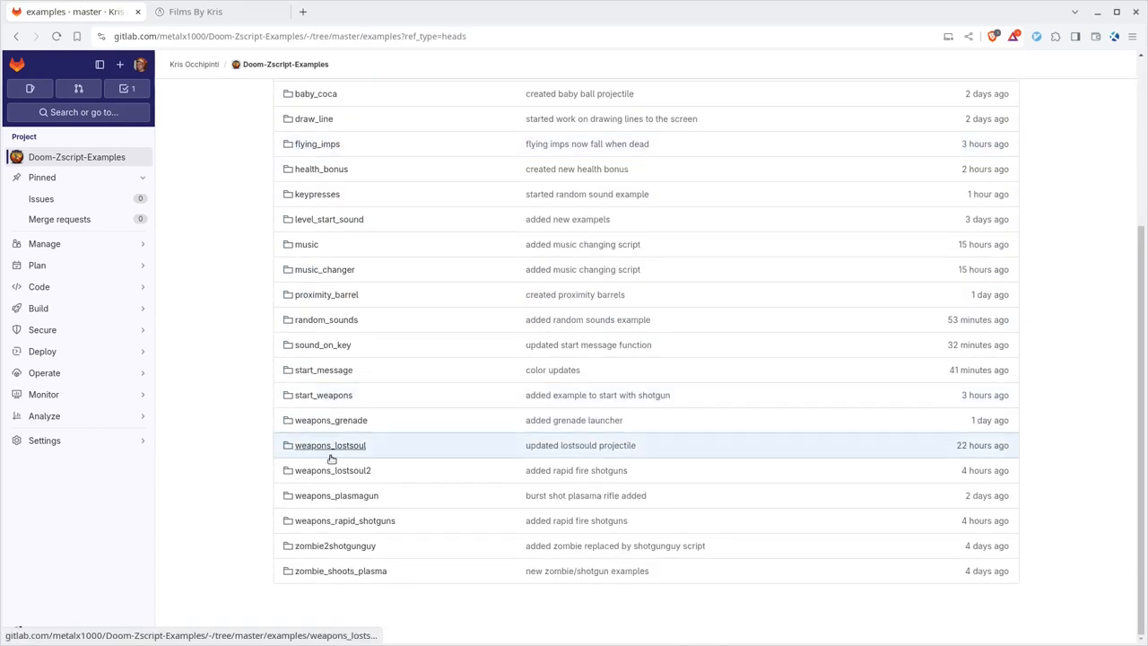
Step: Select an entry in the examples folder listing before moving to the proximity_barrel terminal
{"action": "left_click", "coordinate": [327, 294]}
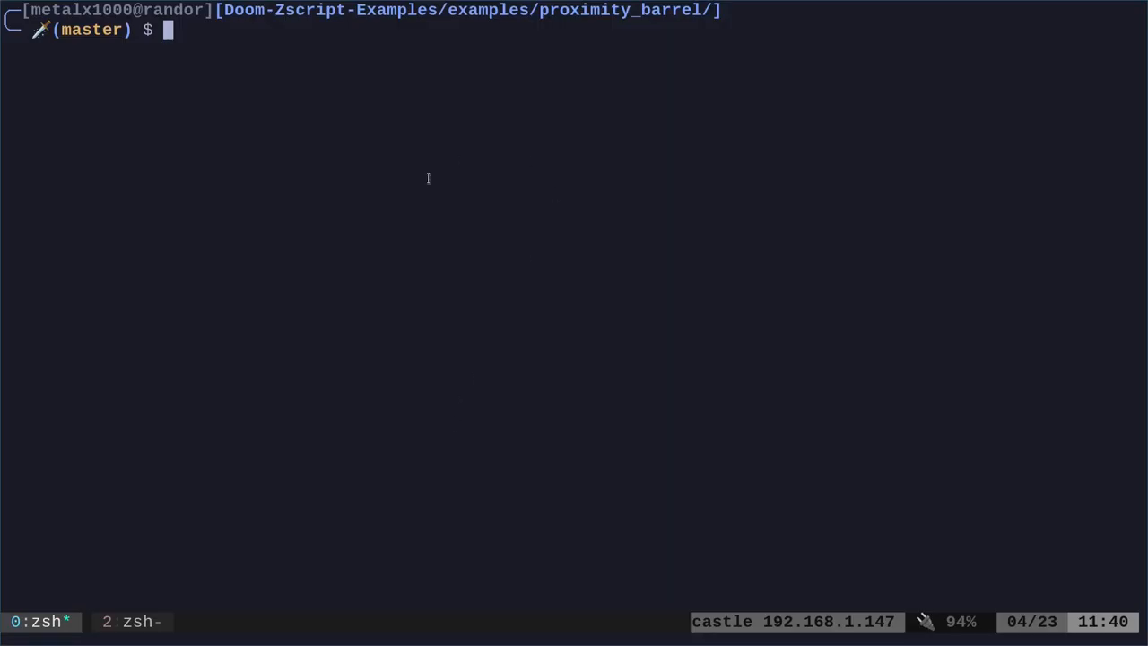
Step: Launch gzdoom with the current folder loaded over DOOM2.WAD, warping to map 01
{"action": "type", "text": "gzdoom -file . -iwad /usr/share/games/doom/DOOM2.WAD -warp 01"}
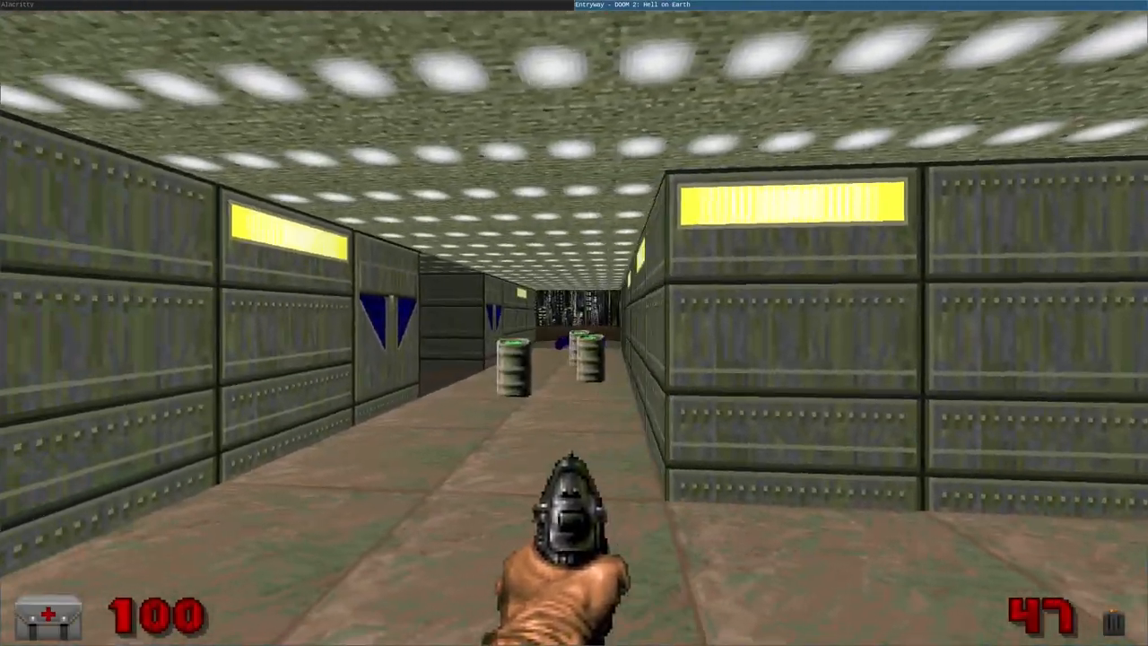
Step: Back in zsh, list the SNDINFO sound names, select proximity_barrel.zsc and start vim grenade.zsc
{"action": "key", "text": "w"}
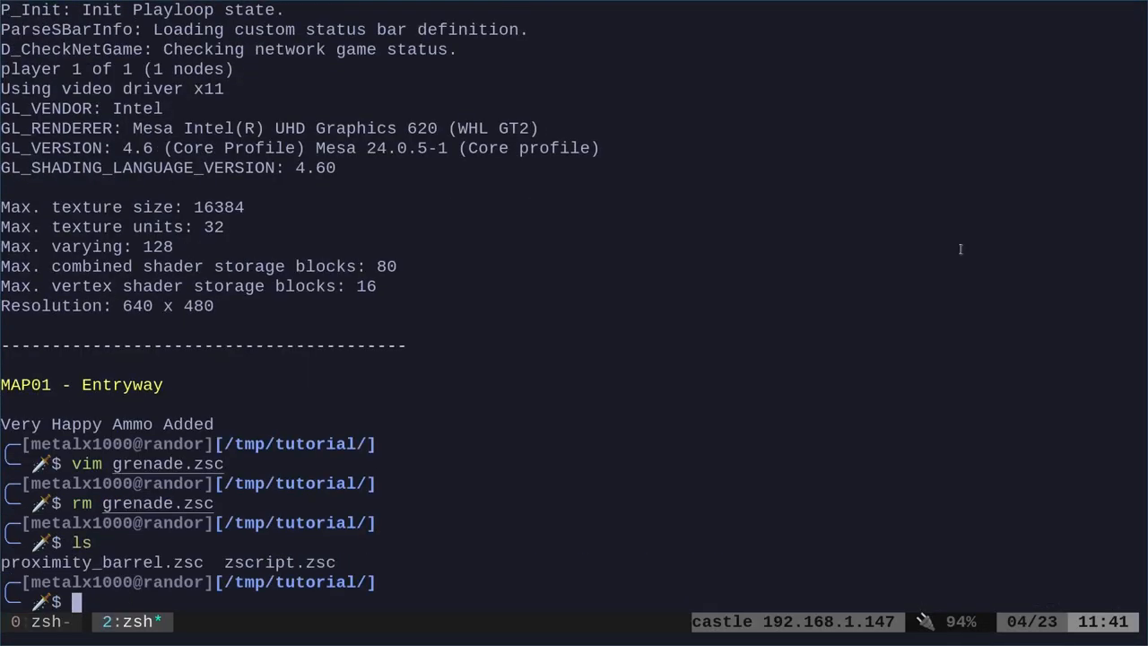
{"action": "type", "text": "cat SNDINFO|awk '{print $2}'|tr -d '[0-9]'|sort -u"}
{"action": "type", "text": "cat zscript.zsc"}
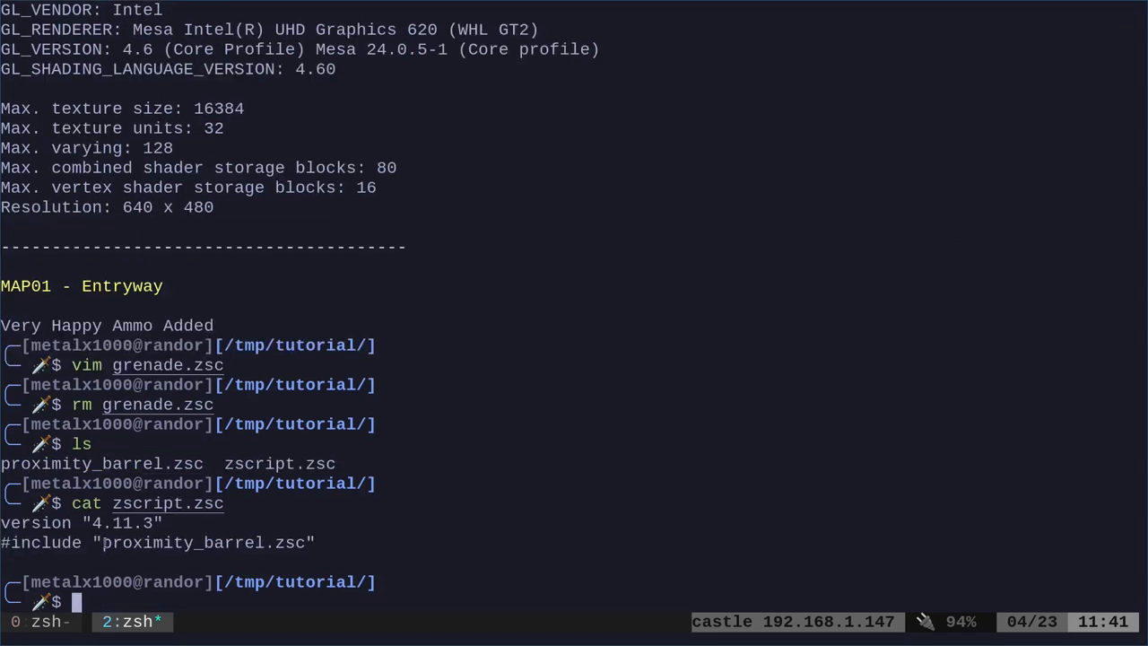
{"action": "double_click", "coordinate": [124, 524]}
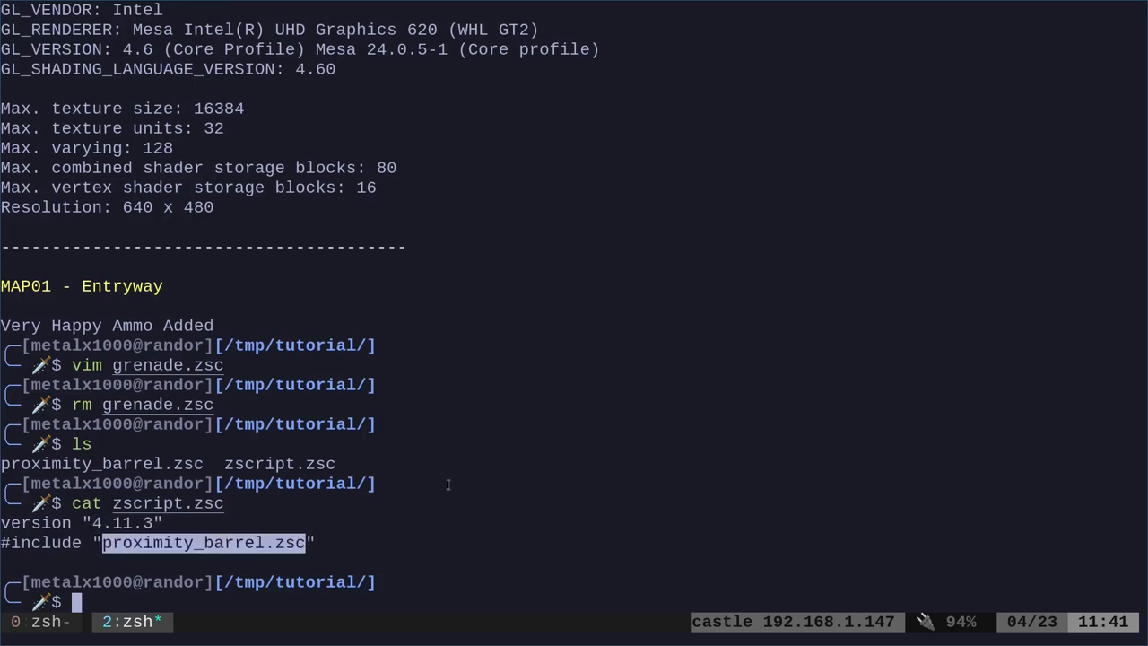
{"action": "type", "text": "vim grenade.zsc"}
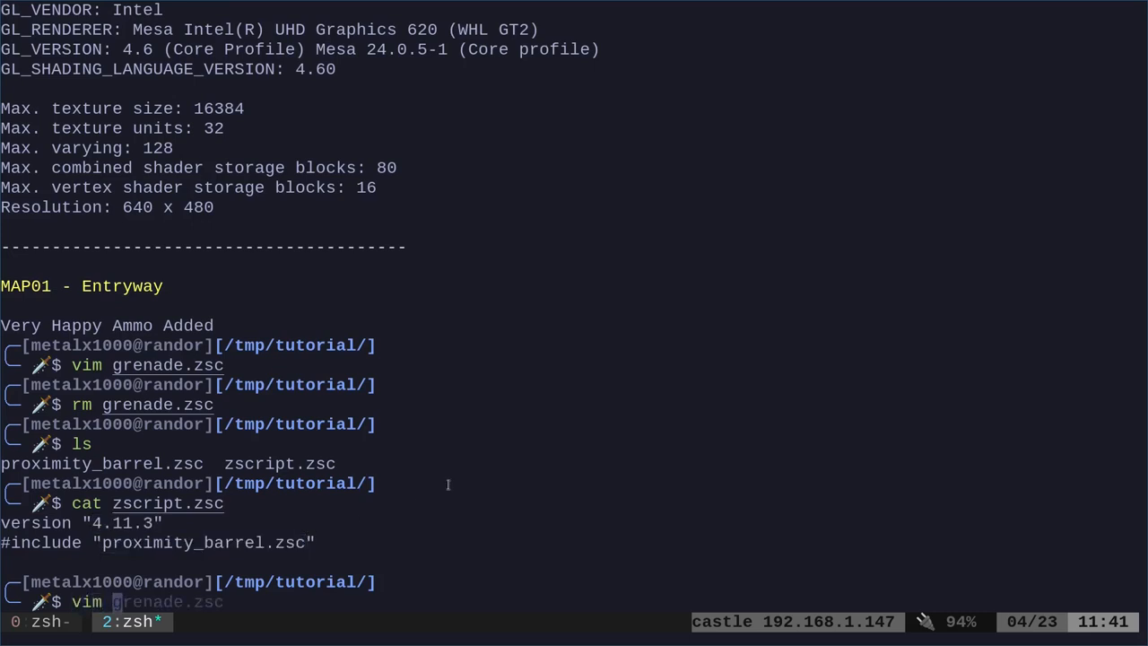
{"action": "key", "text": "Return"}
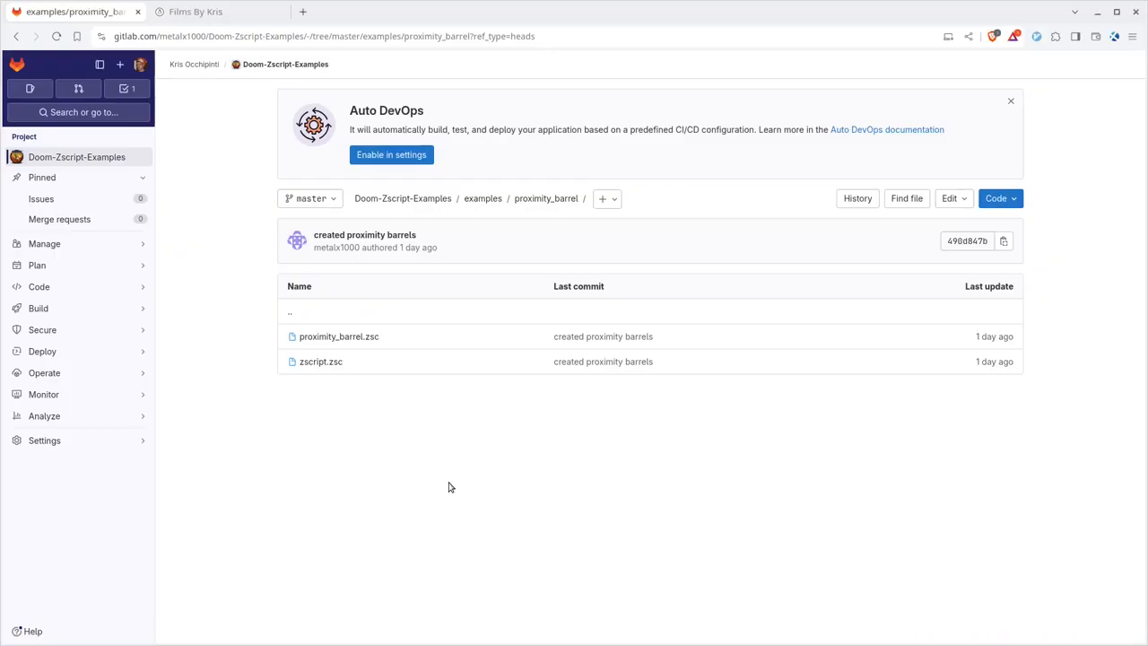
Step: From the project page, enter extras/actors and search 'barr' to reach doomdecorations.zs
{"action": "left_click", "coordinate": [77, 158]}
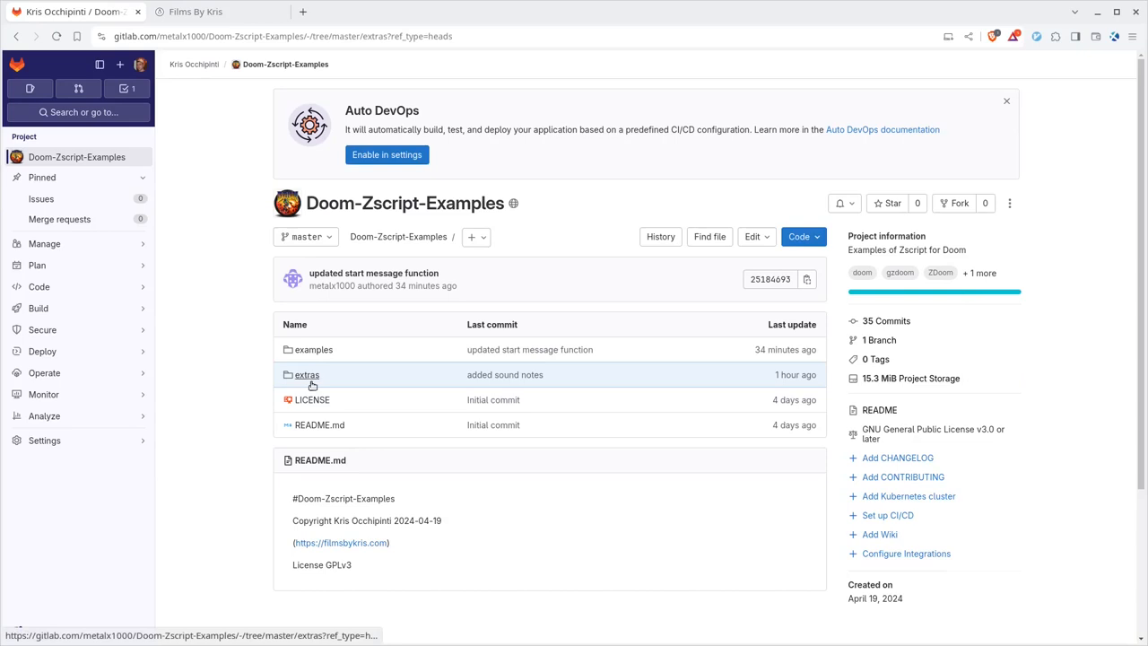
{"action": "left_click", "coordinate": [307, 374]}
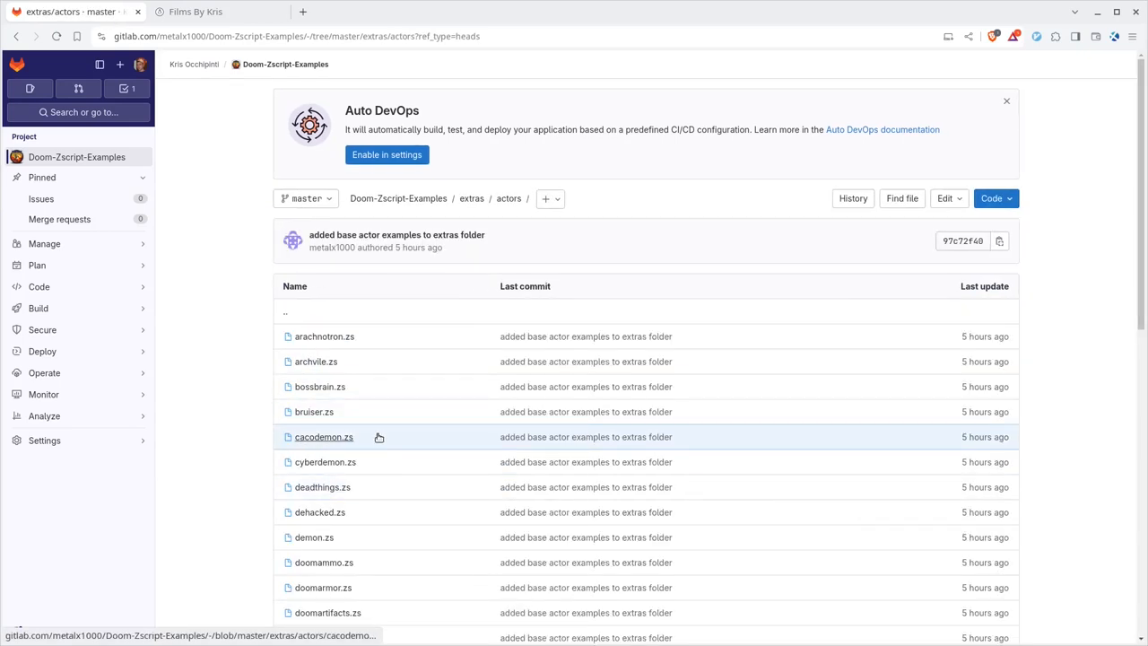
{"action": "scroll", "scroll_direction": "down", "scroll_amount": 3}
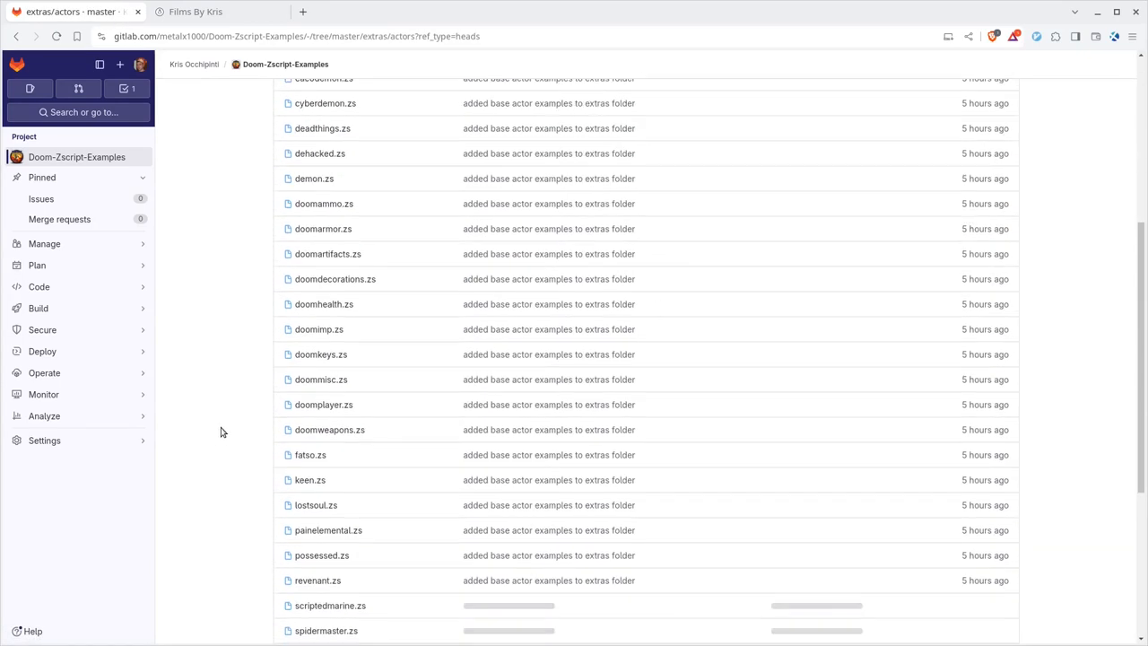
{"action": "key", "text": "ctrl+f"}
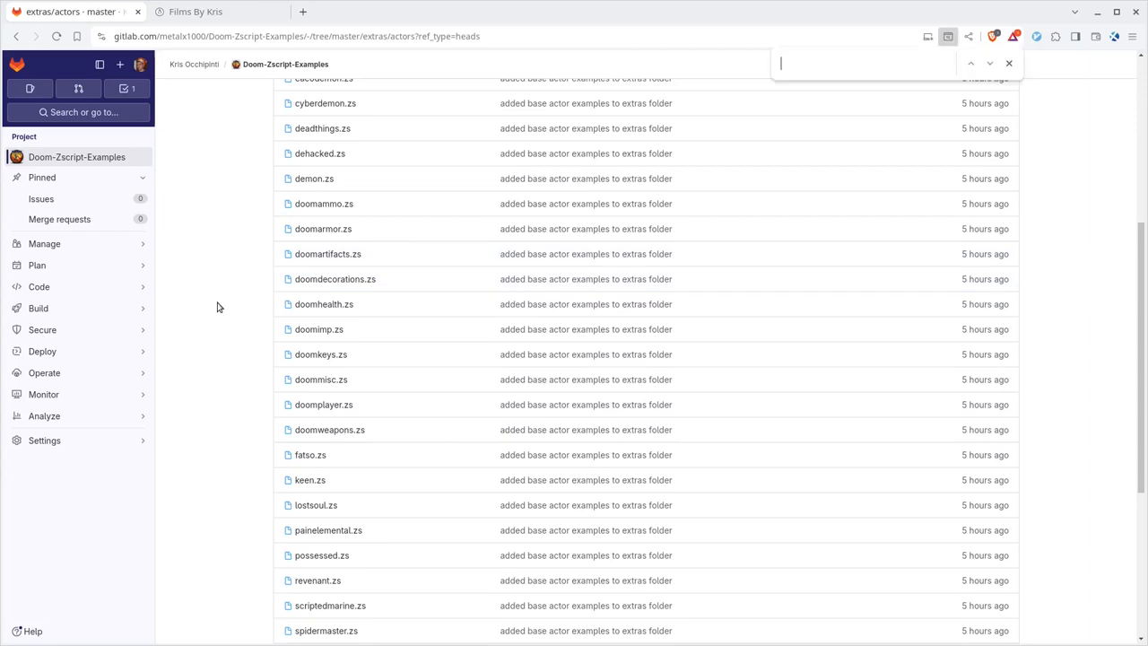
{"action": "type", "text": "barr"}
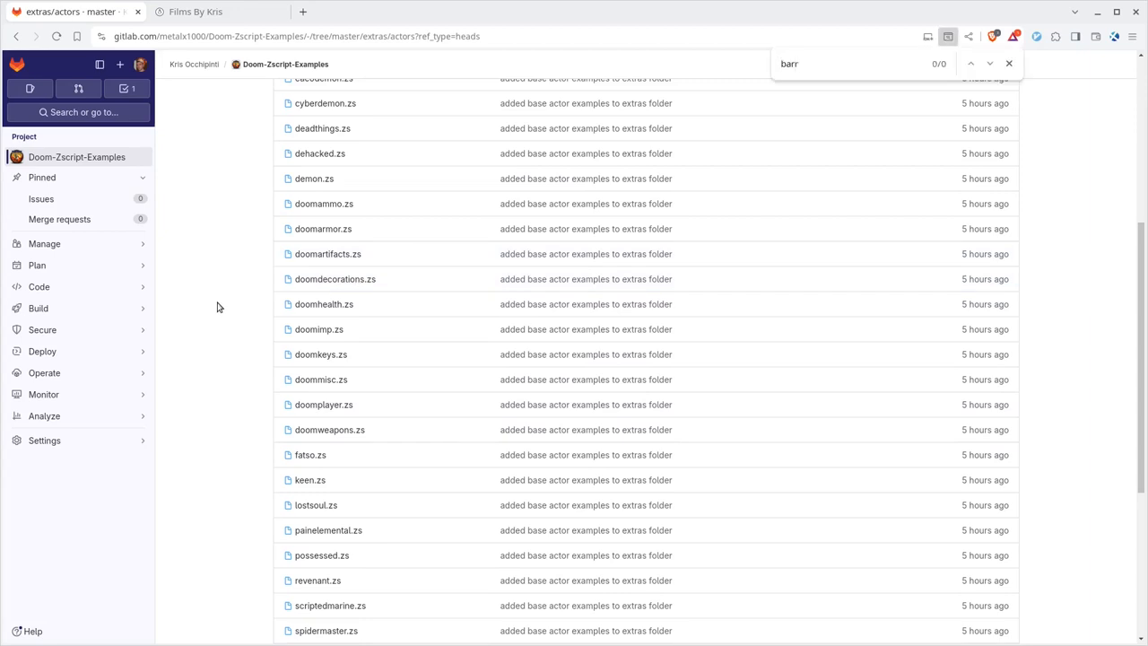
{"action": "left_click", "coordinate": [334, 280]}
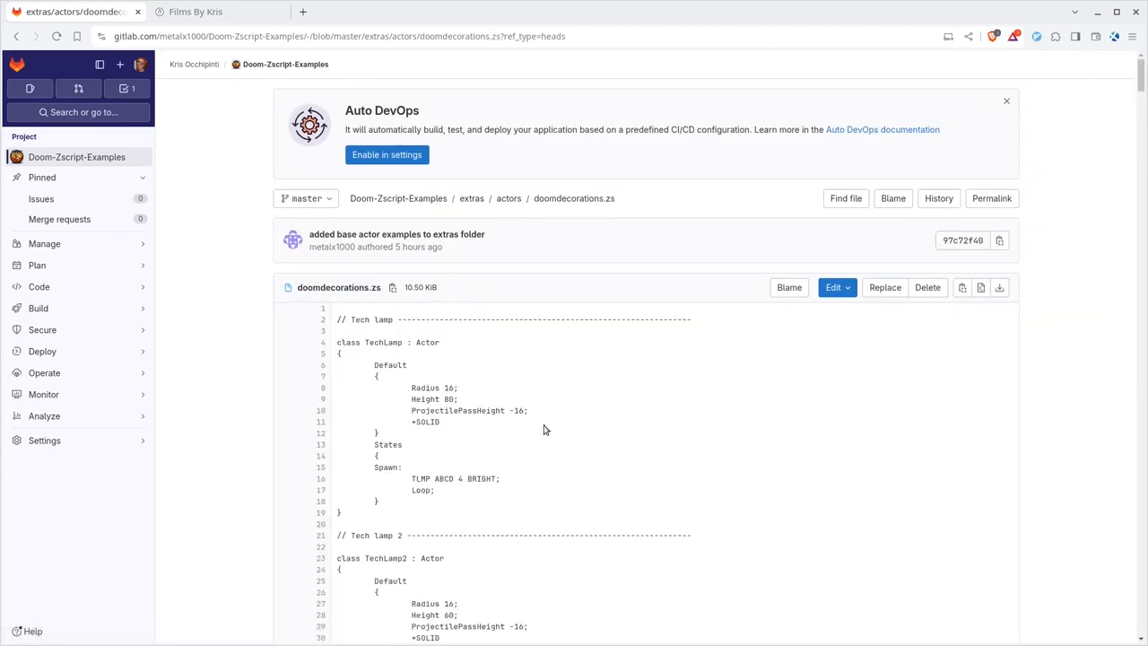
Step: Scroll through doomdecorations.zs and search 'barr' again to locate the BurningBarrel class
{"action": "scroll", "scroll_direction": "down", "scroll_amount": 3}
{"action": "type", "text": "barr"}
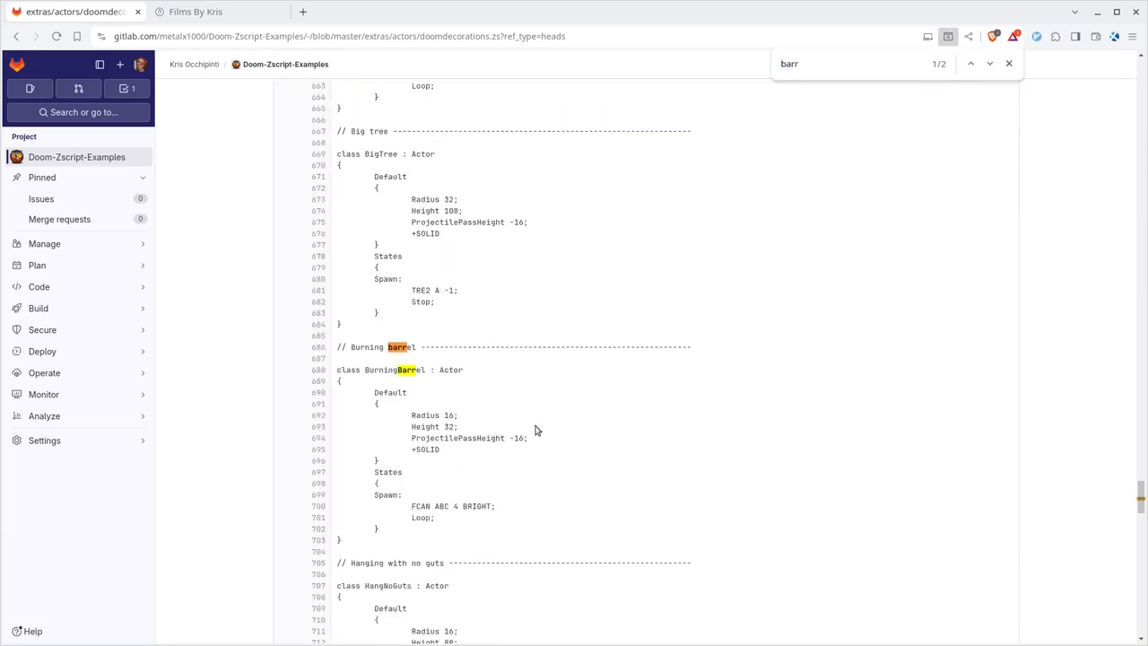
{"action": "scroll", "scroll_direction": "down", "scroll_amount": 3}
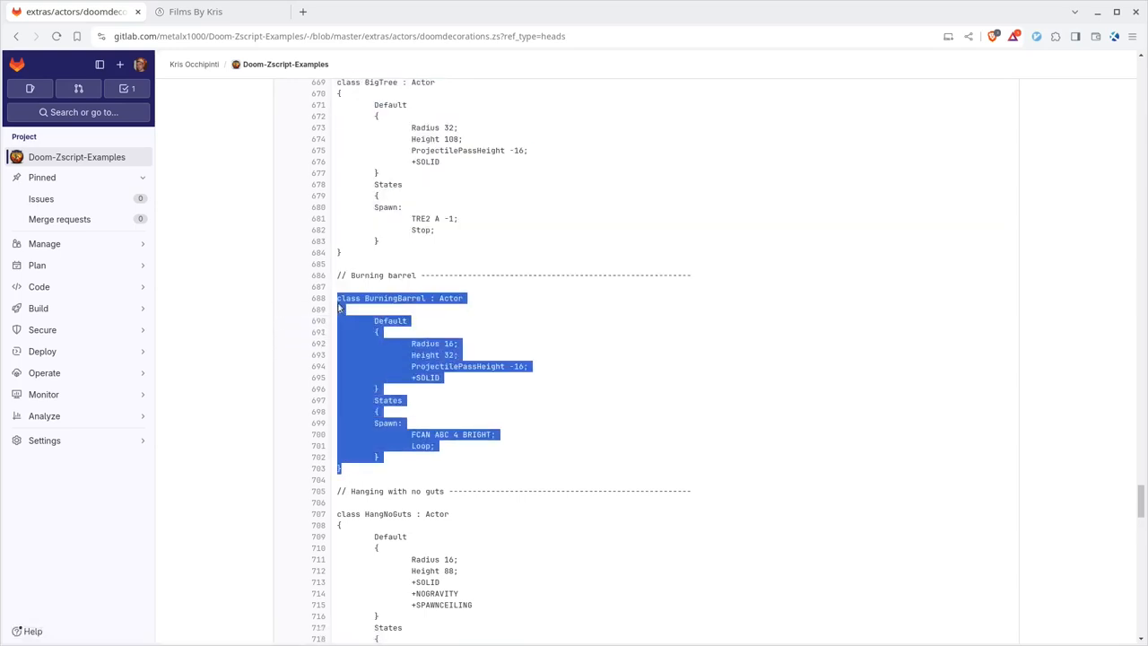
{"action": "mouse_move", "coordinate": [571, 428]}
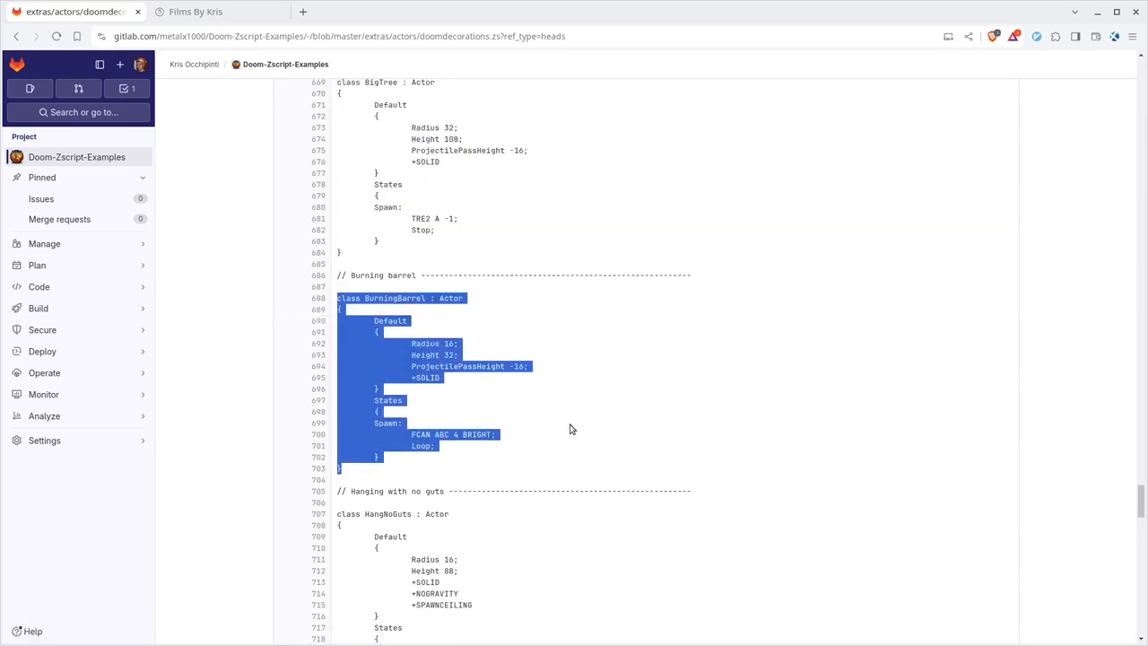
{"action": "mouse_move", "coordinate": [699, 388]}
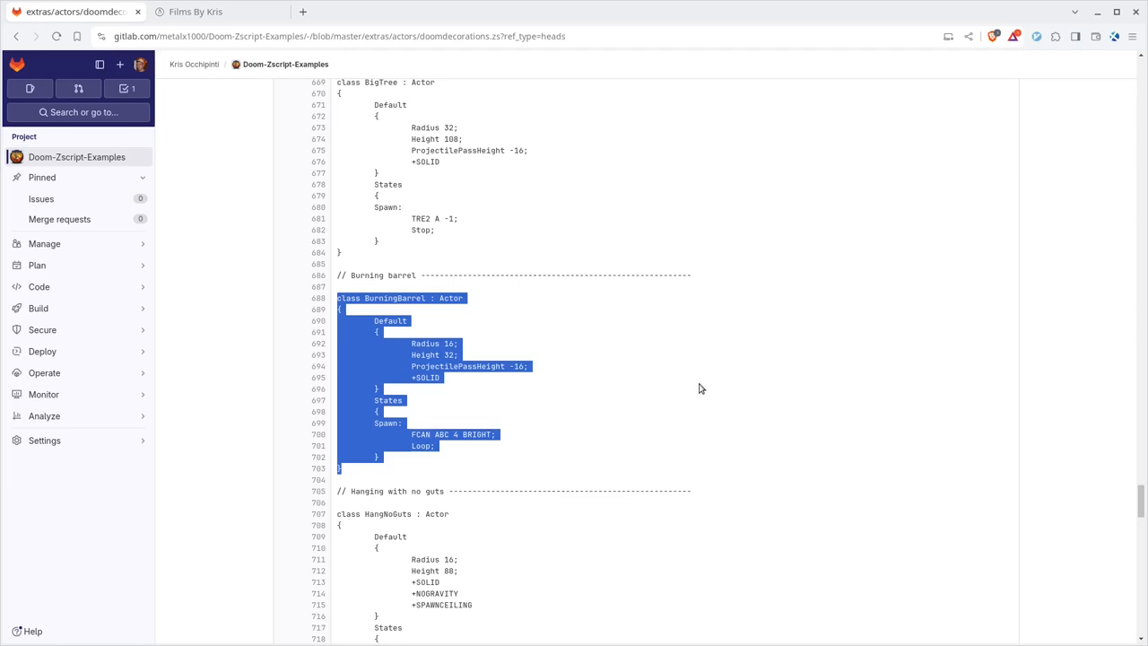
{"action": "type", "text": "barrel/proximity_barrel"}
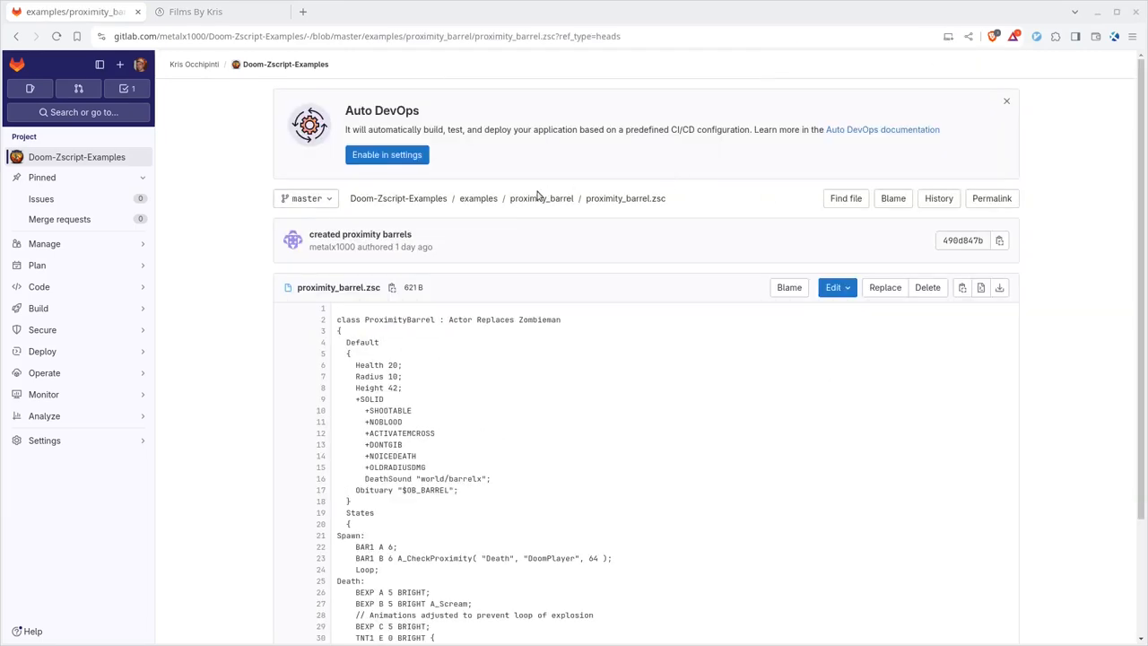
Step: Return to extras, enter the actors folder and view one of its .zs actor files
{"action": "left_click", "coordinate": [75, 158]}
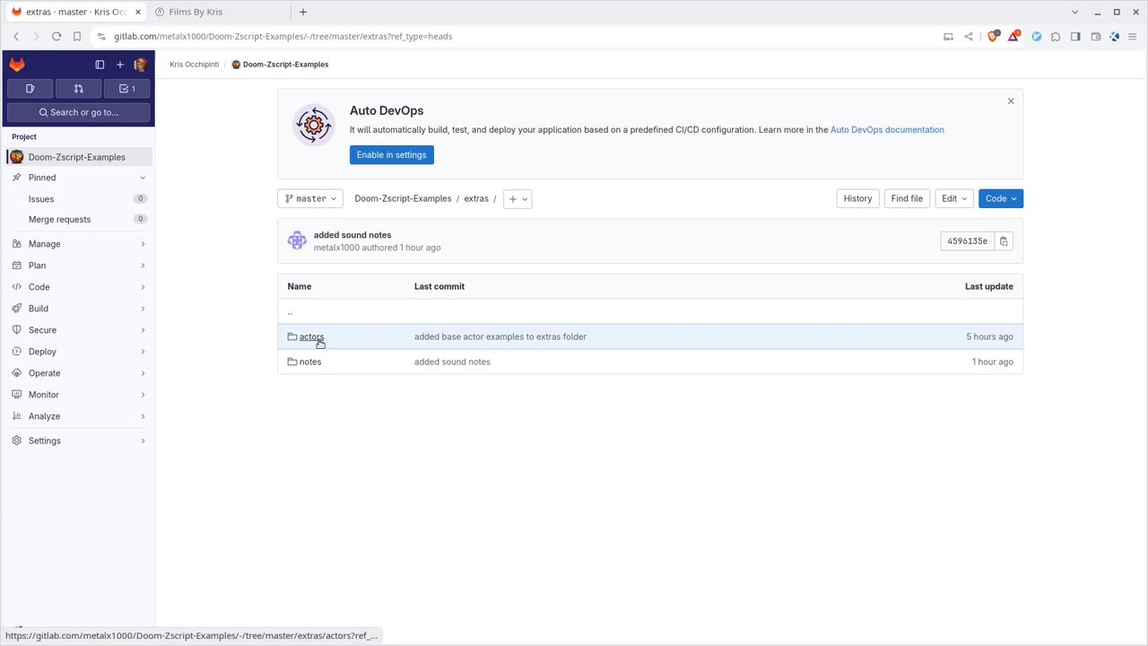
{"action": "left_click", "coordinate": [312, 337]}
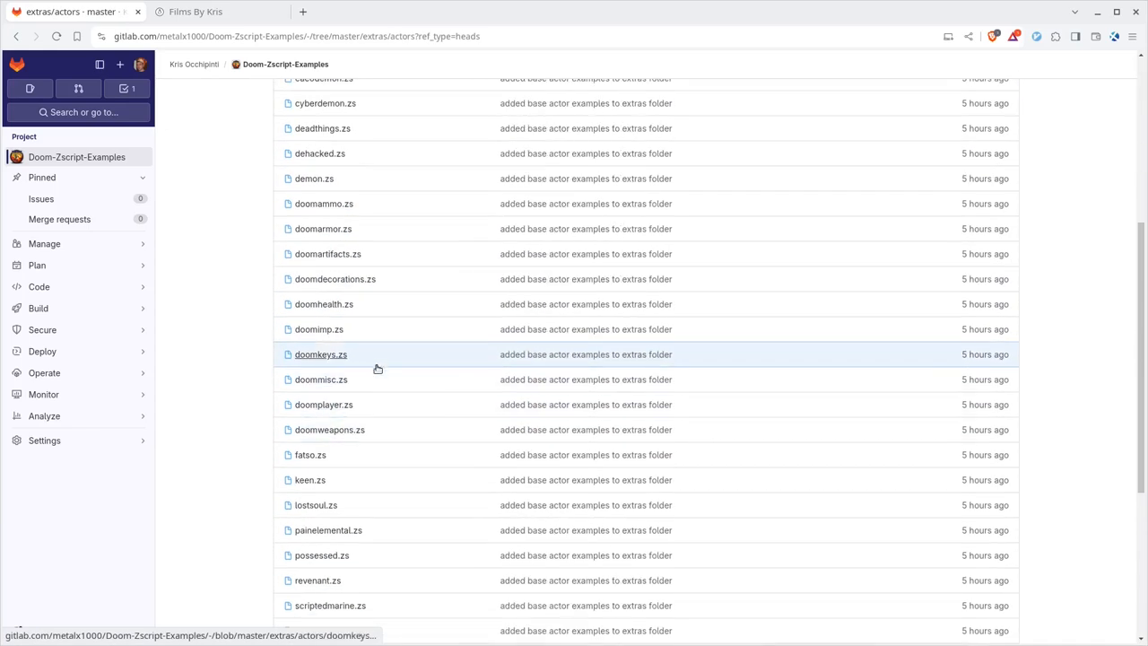
{"action": "left_click", "coordinate": [319, 380]}
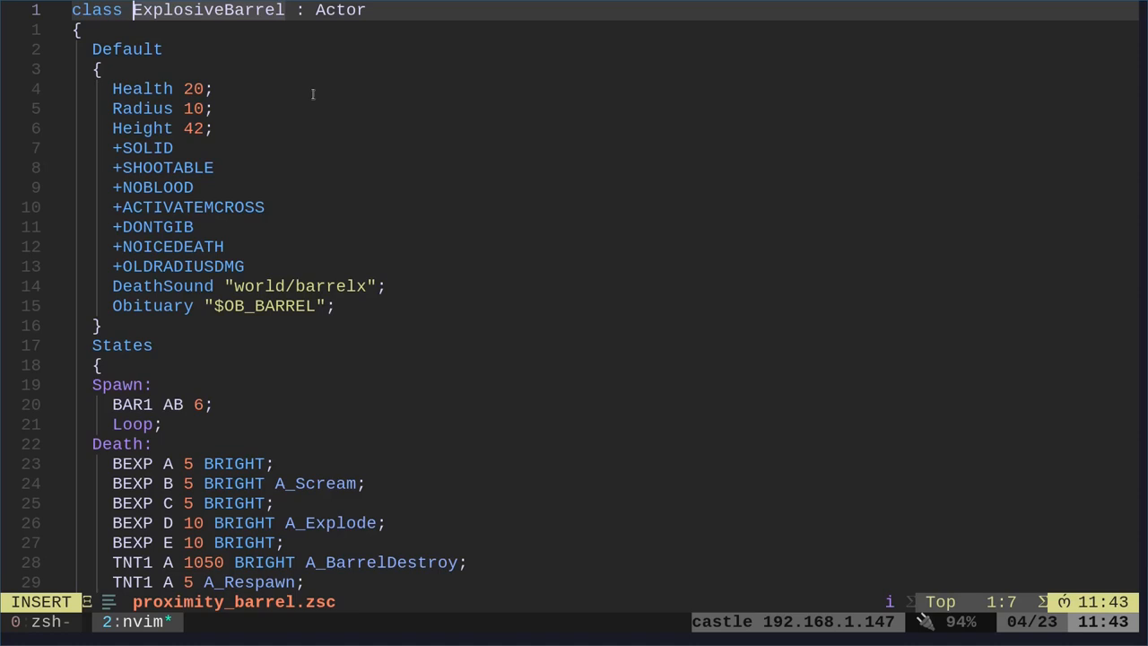
Step: Rename the class to ProximityBarrel and add 'Replaces Zombieman' after ': Actor'
{"action": "type", "text": "Barrel"}
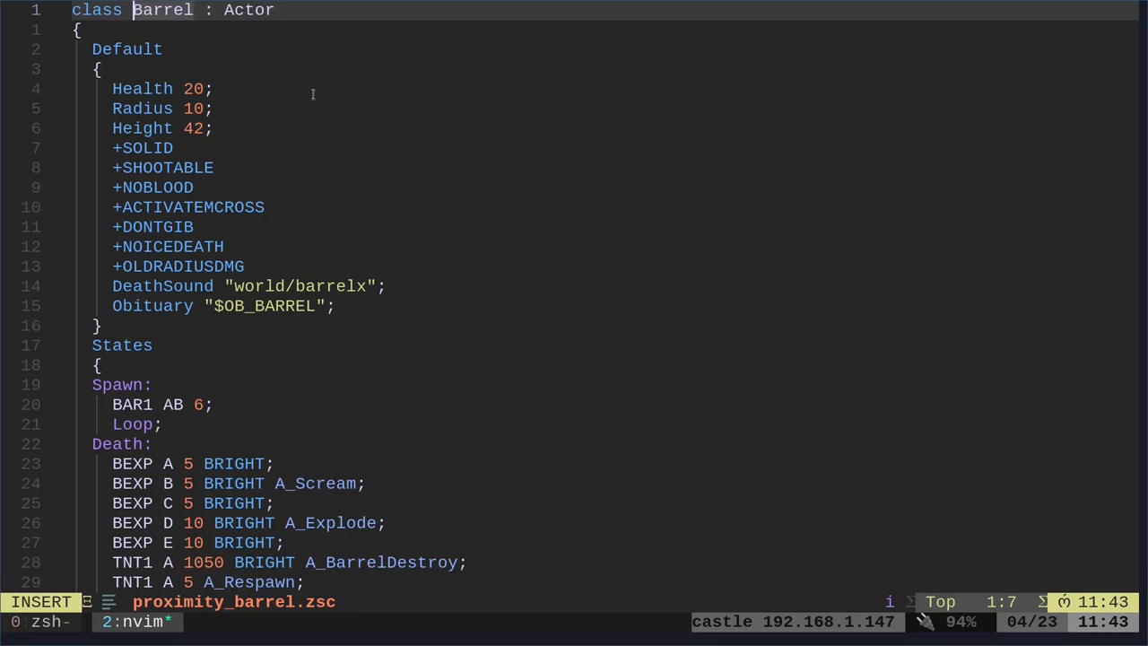
{"action": "type", "text": "Proximity"}
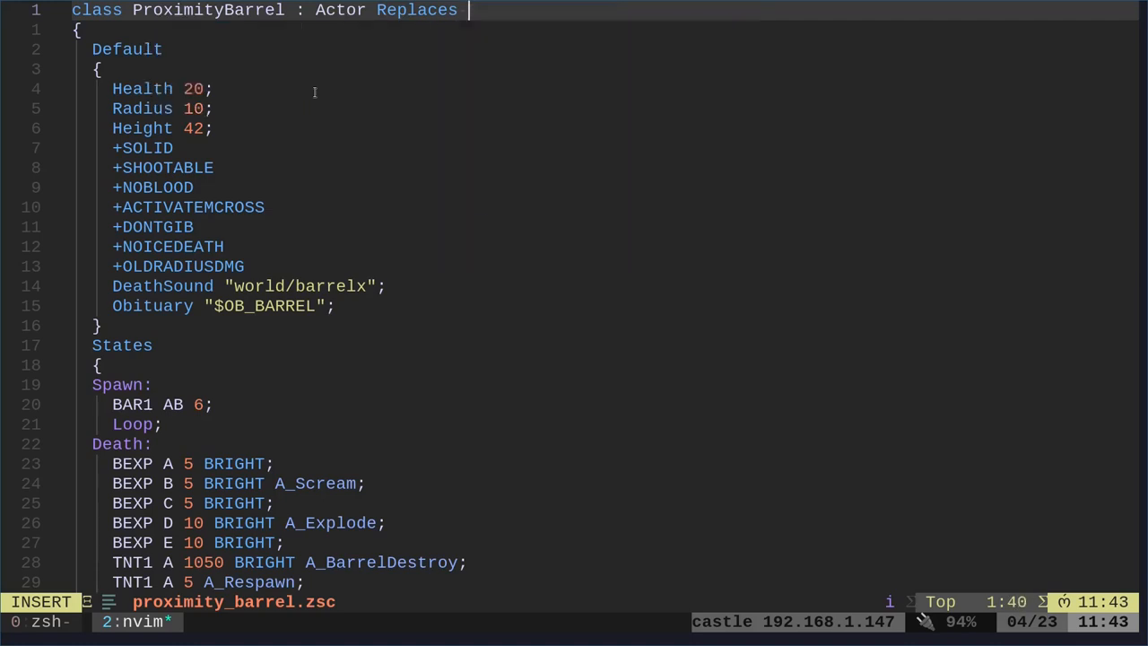
{"action": "type", "text": "Zombieman"}
{"action": "type", "text": "BAR1"}
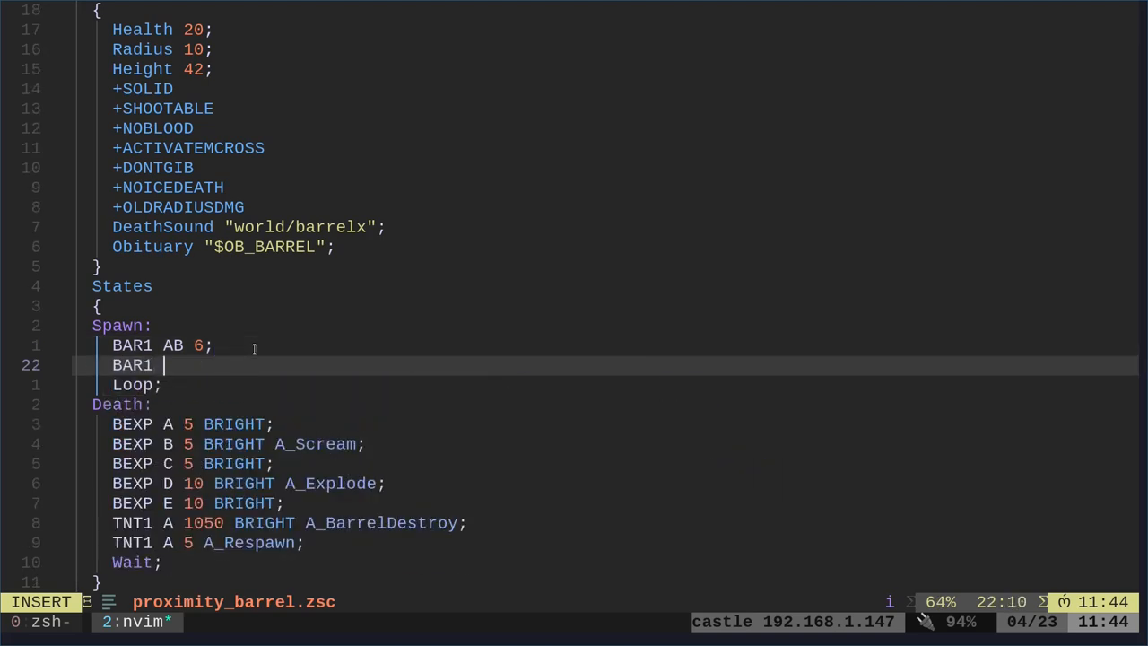
Step: Add a 'BAR1 B 6' frame calling A_CheckProximity( "Death", "DoomPlayer", 64 )
{"action": "type", "text": "B 6"}
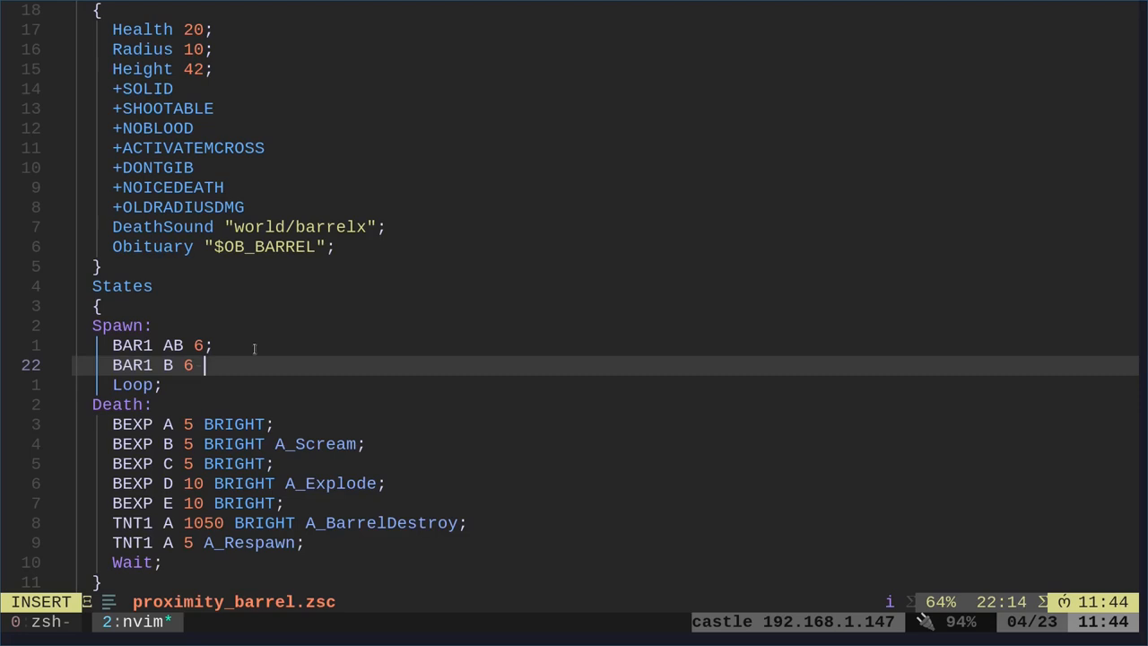
{"action": "type", "text": "A_CheckProximity( \"Death\", \"DoomPlayer\", 64 );"}
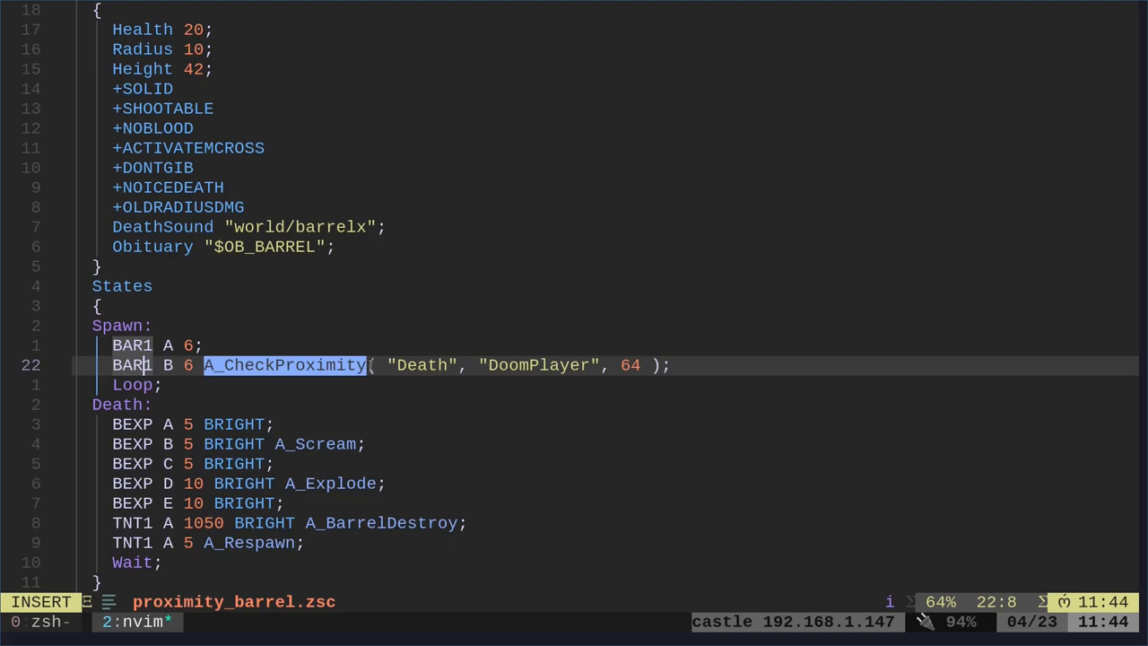
{"action": "mouse_move", "coordinate": [333, 377]}
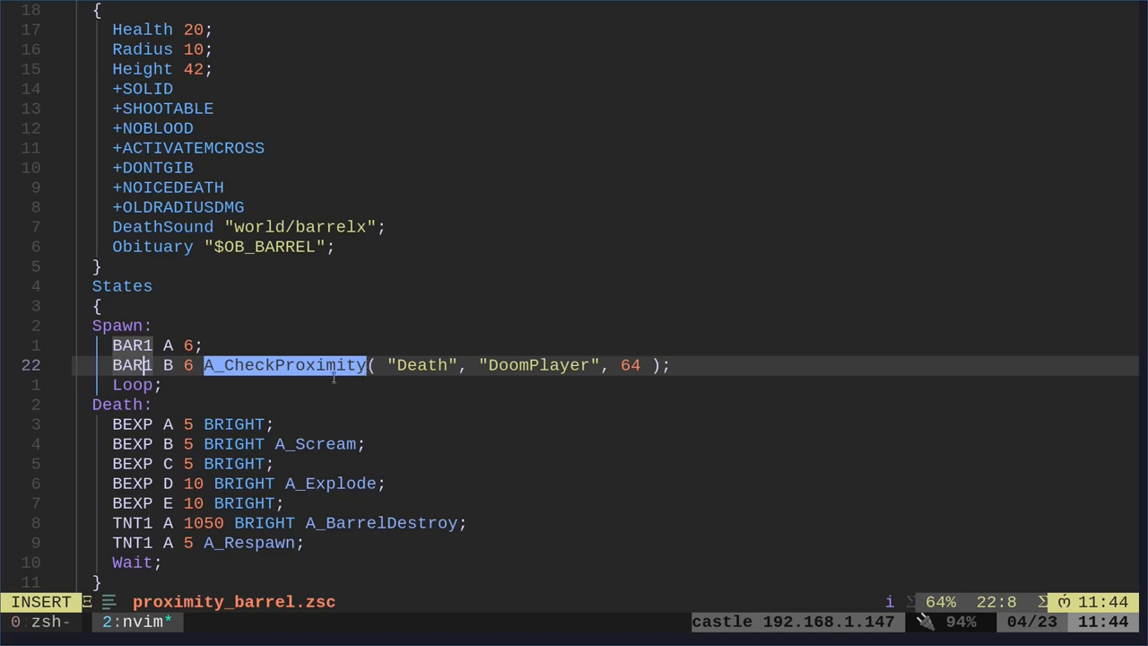
{"action": "mouse_move", "coordinate": [488, 377]}
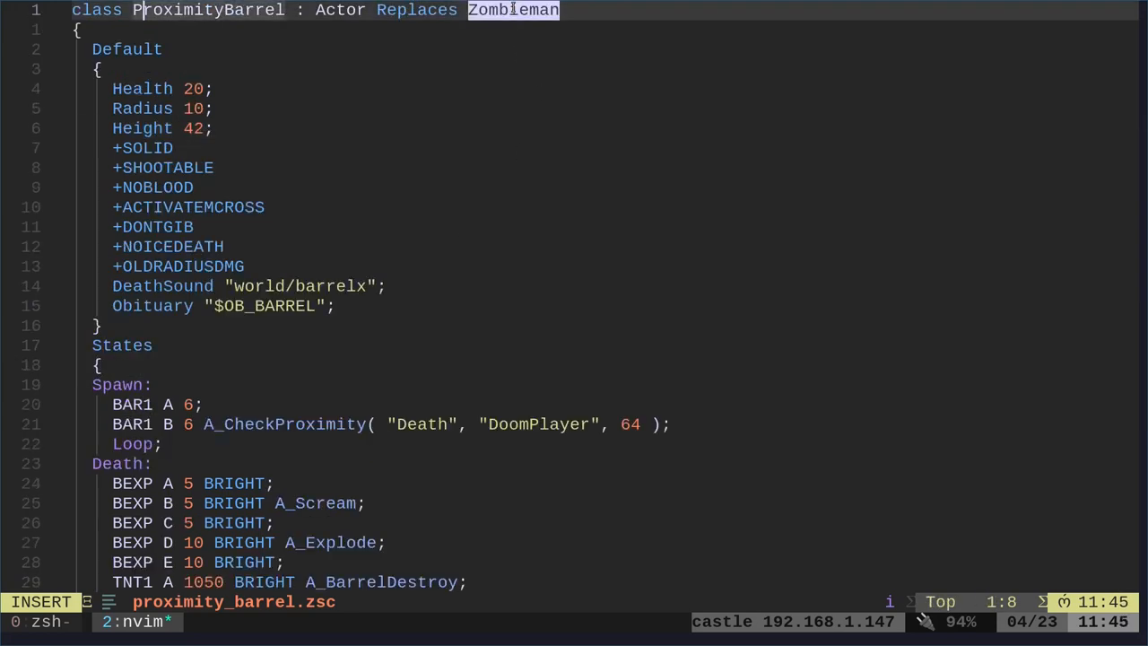
{"action": "mouse_move", "coordinate": [517, 118]}
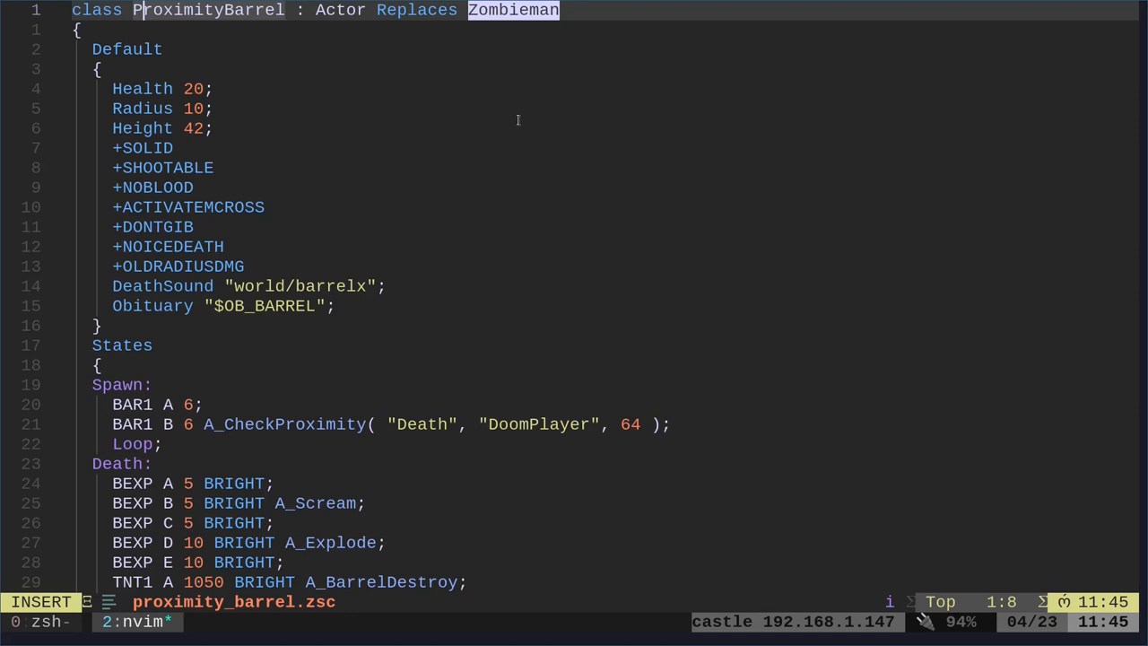
{"action": "mouse_move", "coordinate": [547, 276]}
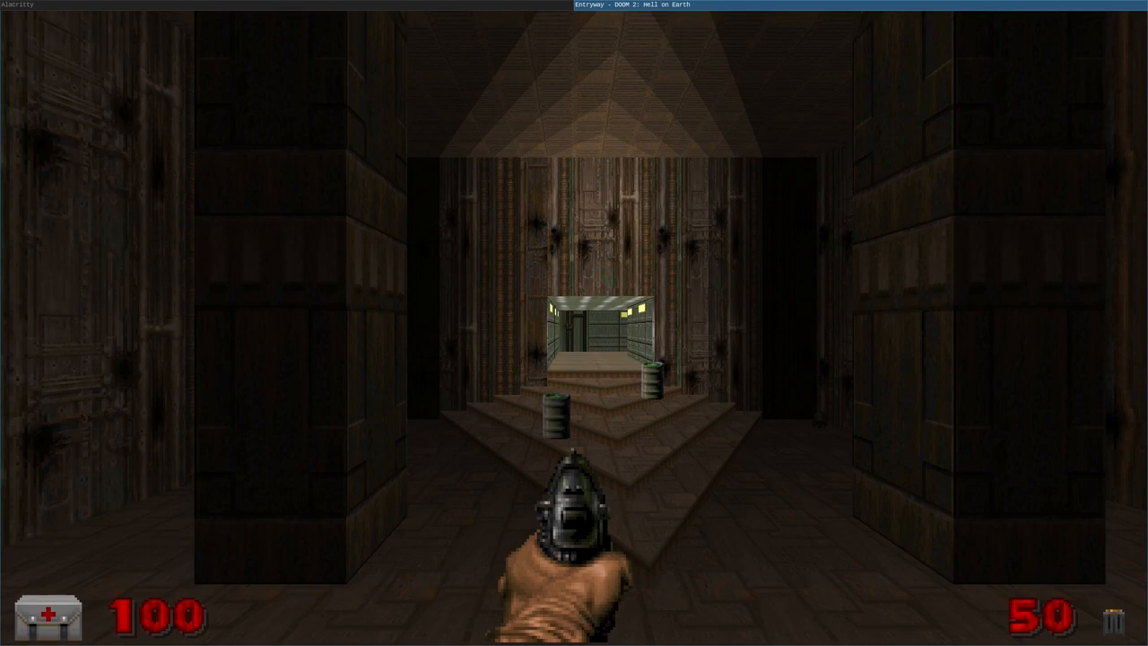
Step: Walk into the barrels and die, restart the level from the menu and approach them again
{"action": "key", "text": "w"}
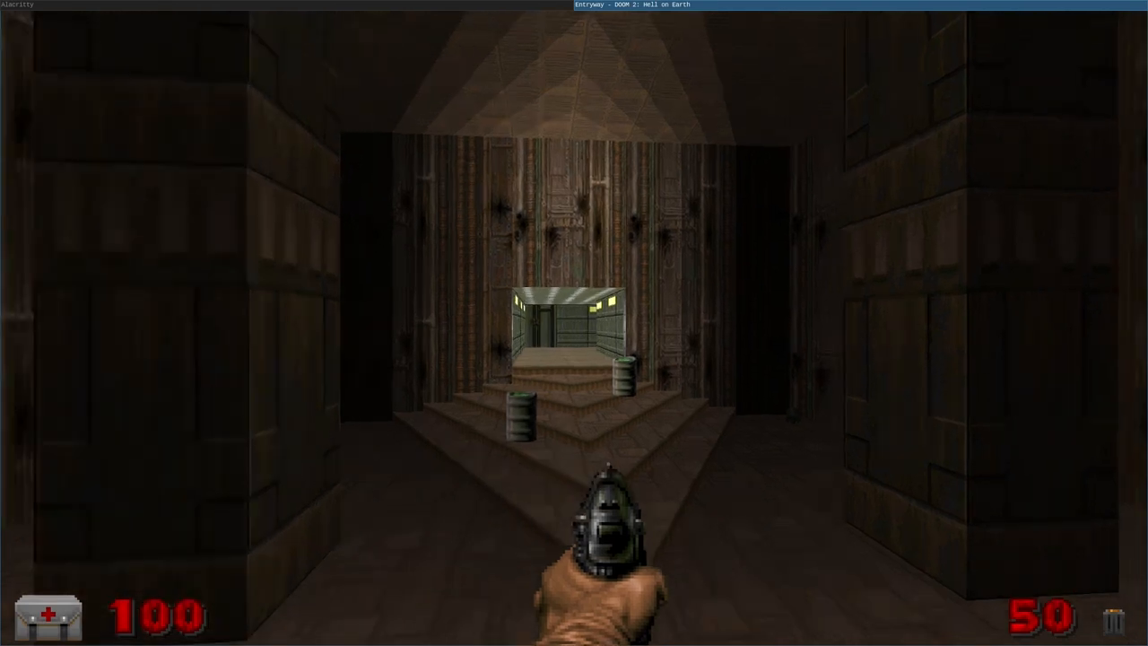
{"action": "key", "text": "w"}
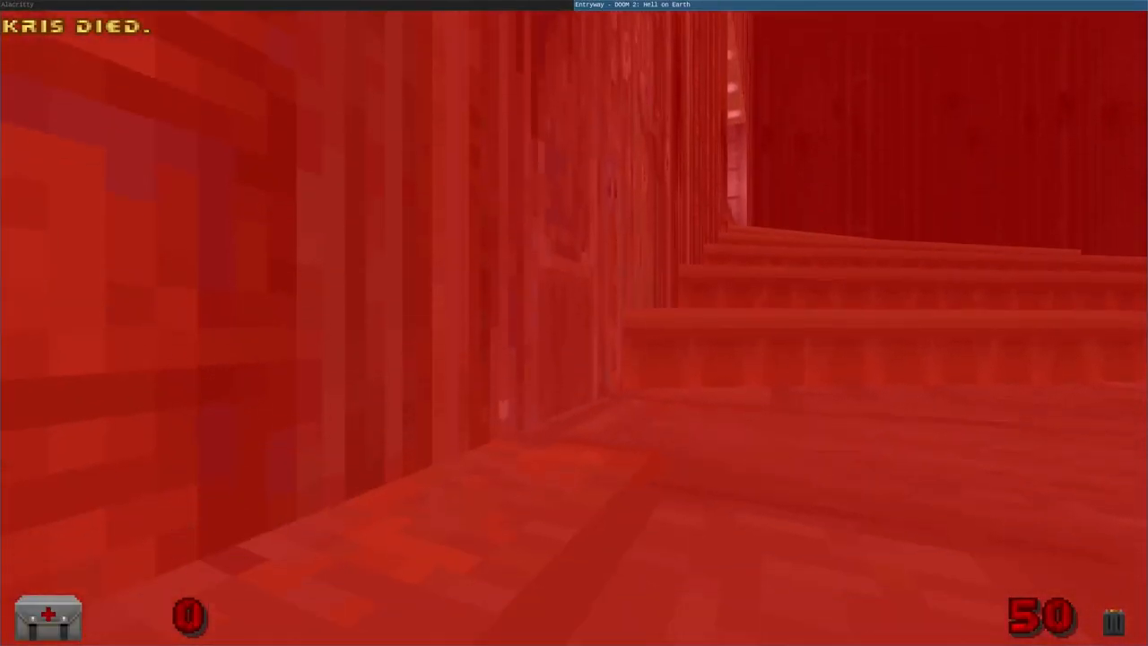
{"action": "key", "text": "Escape"}
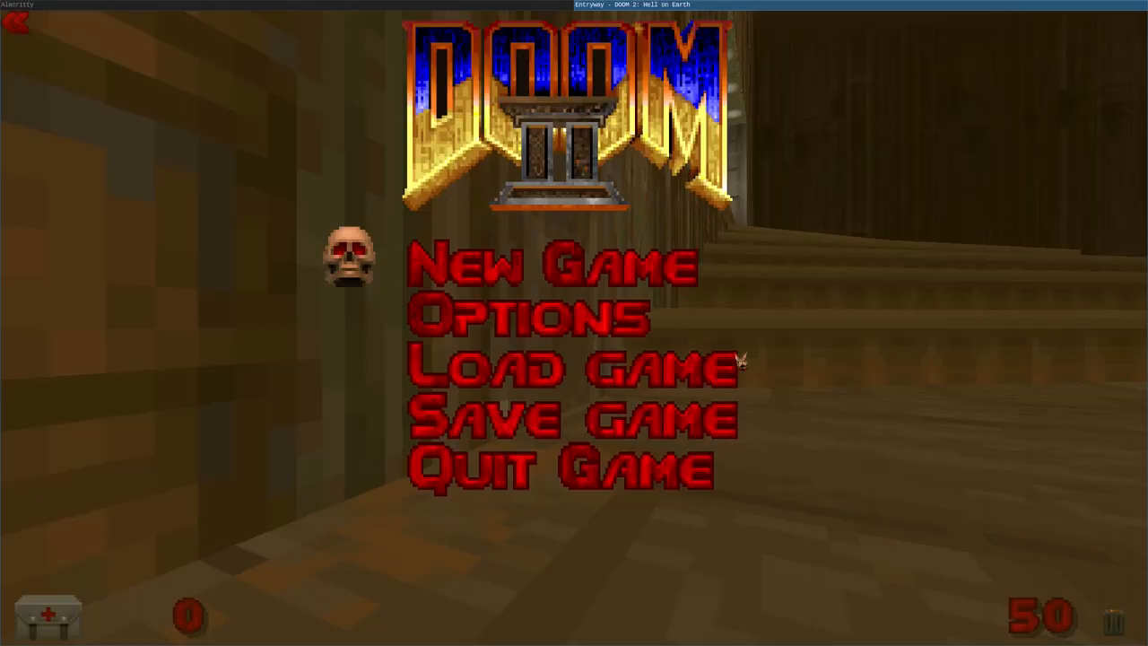
{"action": "key", "text": "escape"}
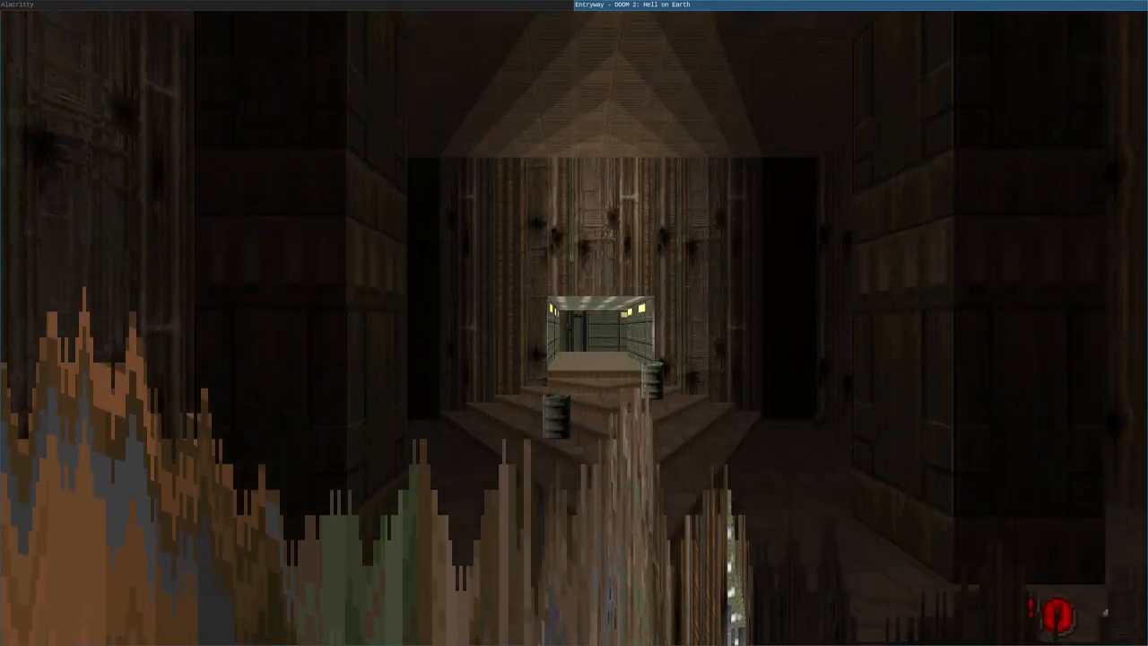
{"action": "key", "text": "w"}
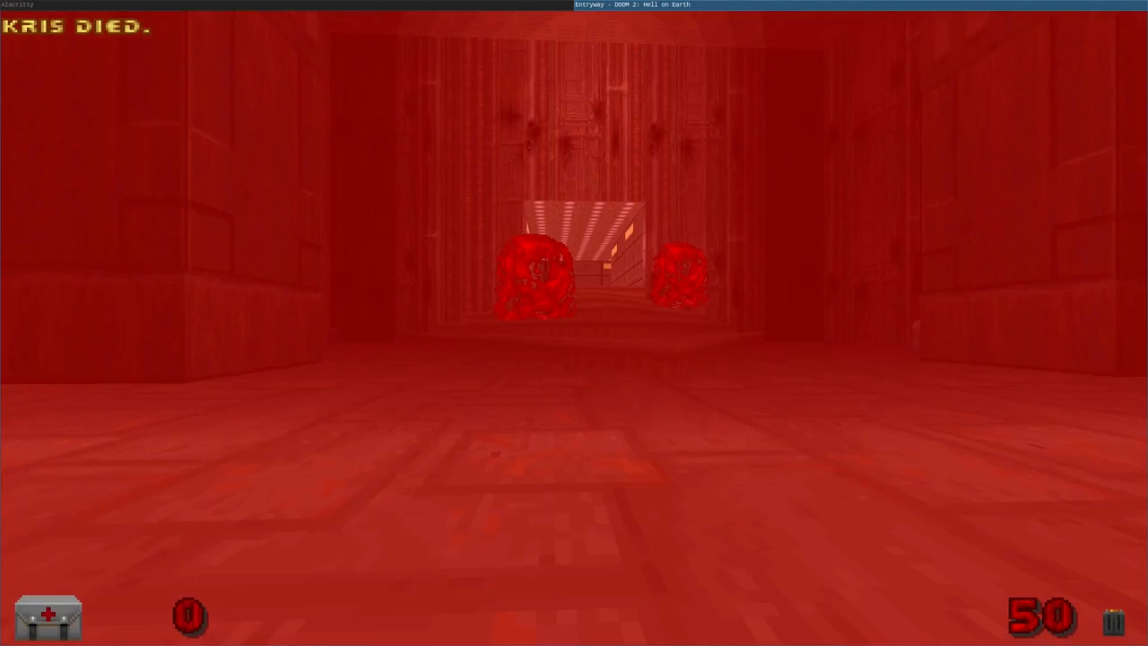
{"action": "key", "text": "pause"}
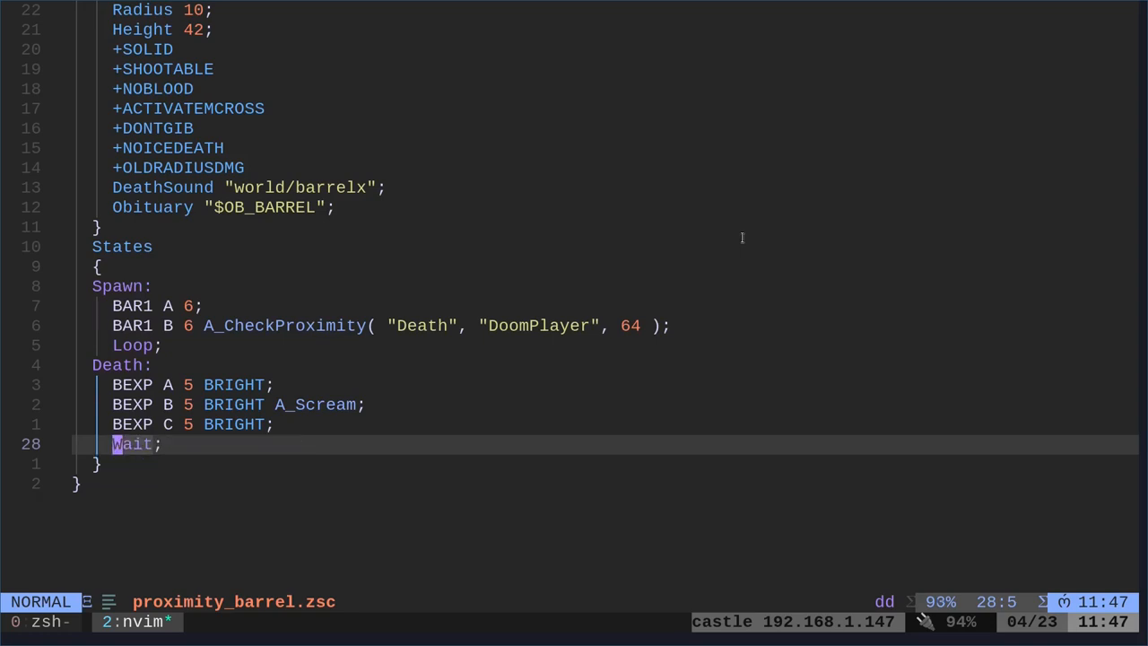
{"action": "mouse_move", "coordinate": [996, 183]}
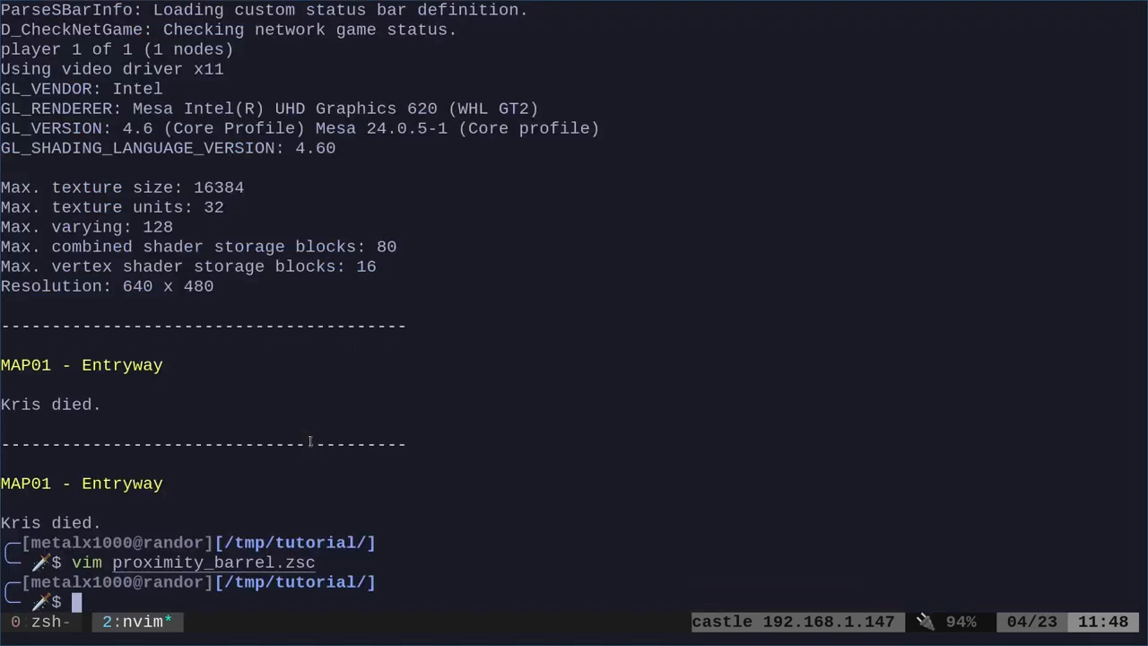
Step: Relaunch gzdoom on DOOM2 map 01 with the edited barrels, play the level, then quit
{"action": "type", "text": "gzdoom -file . -iwad /usr/share/games/doom/DOOM2.WAD -warp 01"}
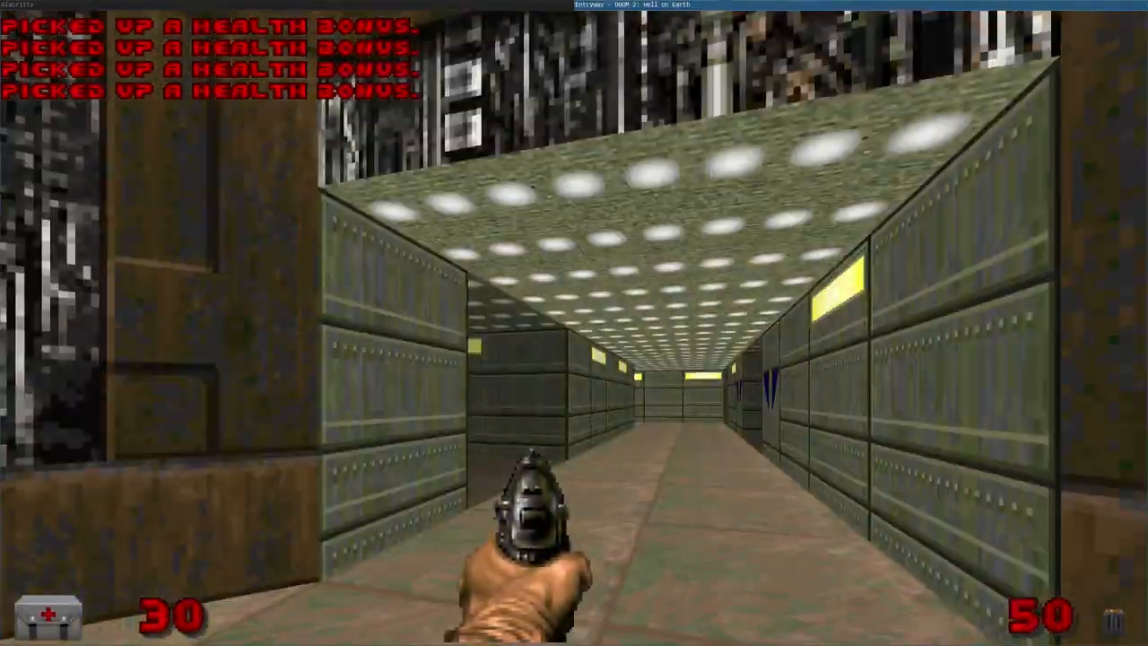
{"action": "key", "text": "Escape"}
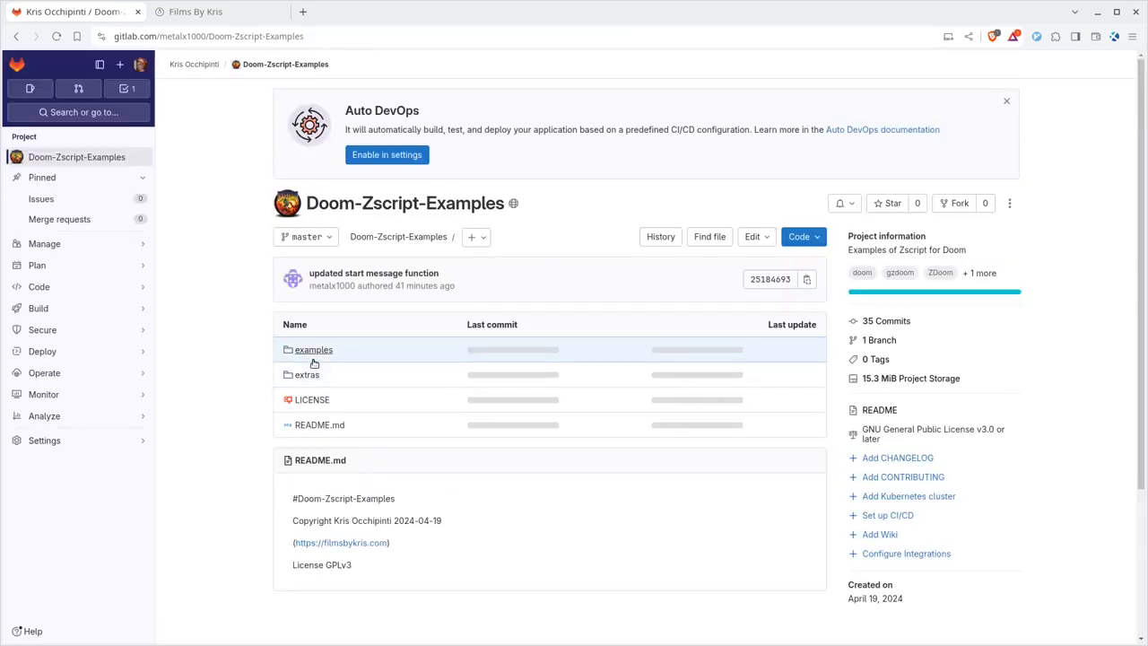
Step: Navigate into examples/proximity_barrel showing proximity_barrel.zsc and zscript.zsc
{"action": "left_click", "coordinate": [312, 348]}
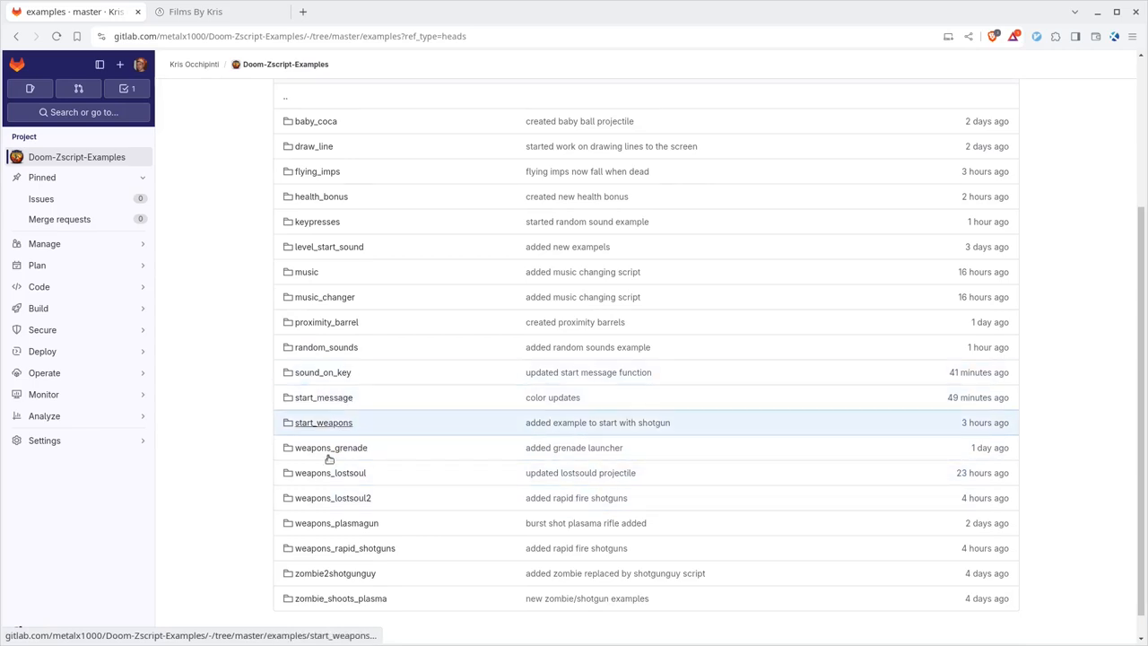
{"action": "left_click", "coordinate": [326, 323]}
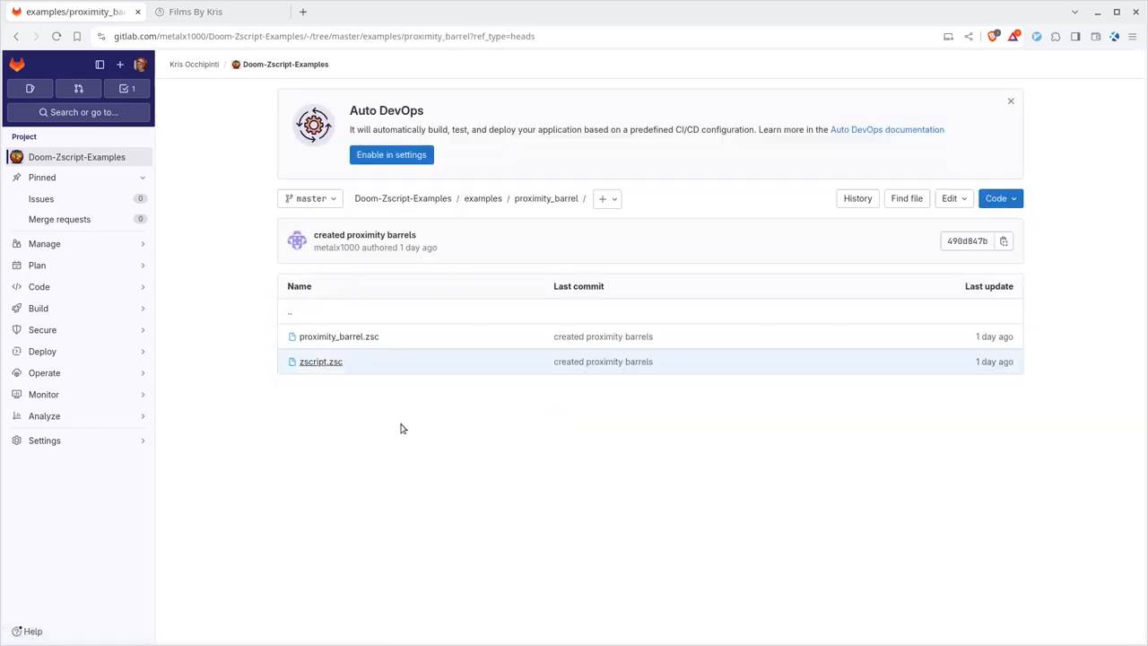
{"action": "mouse_move", "coordinate": [760, 427]}
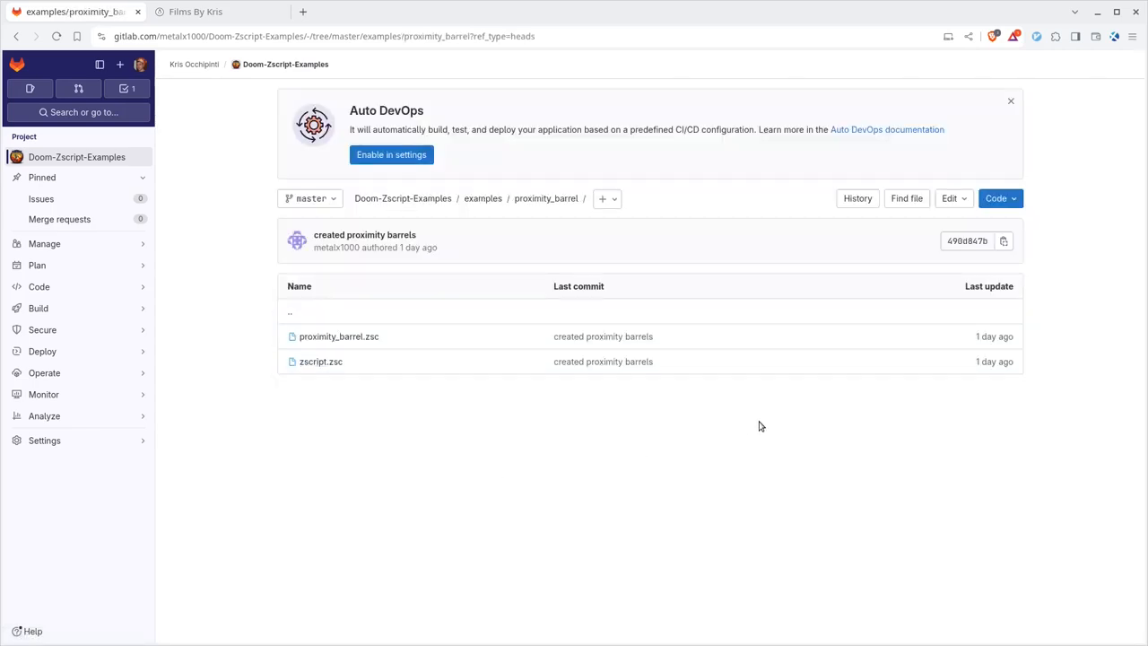